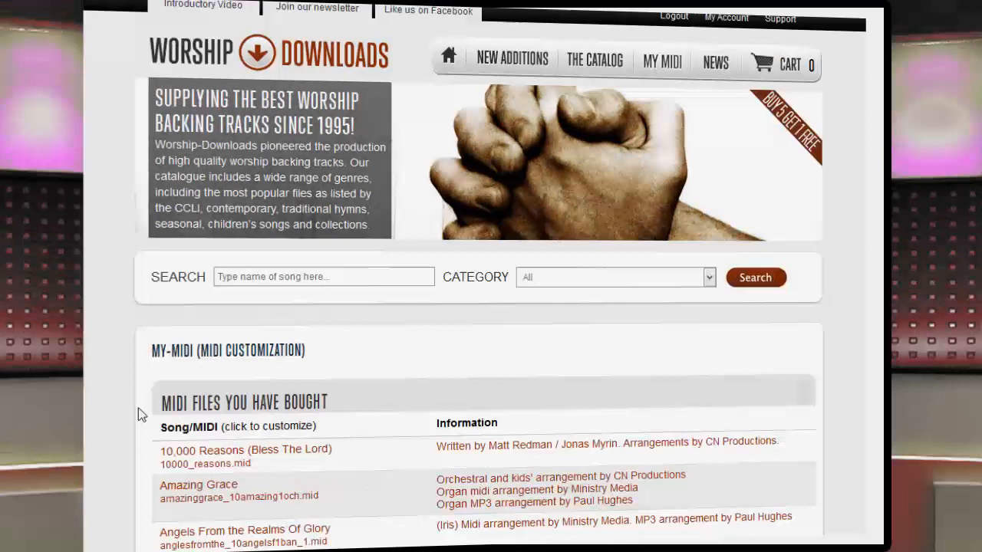
Step: Scroll the purchased MIDI list down to the Jesus Take Me As I Am row
scroll(down, 3)
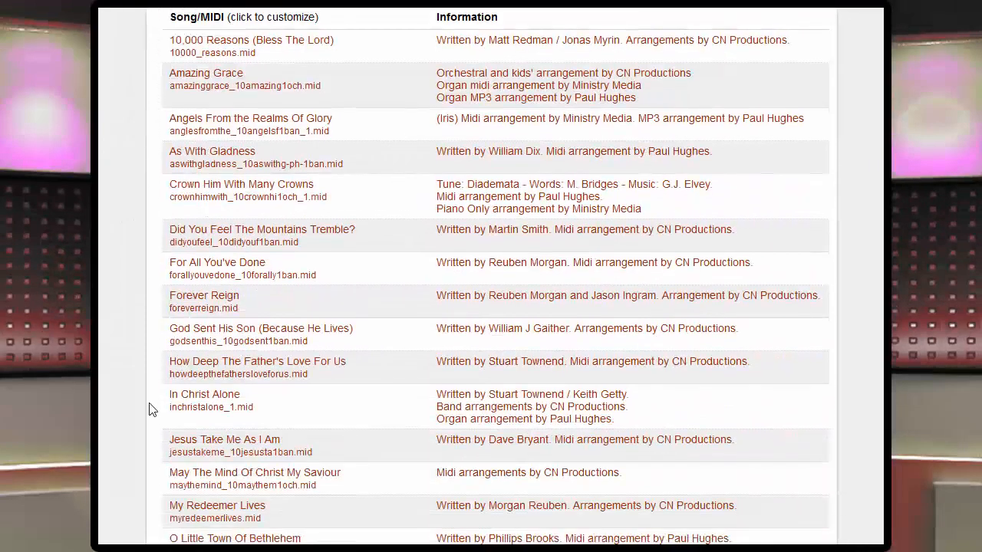
scroll(down, 3)
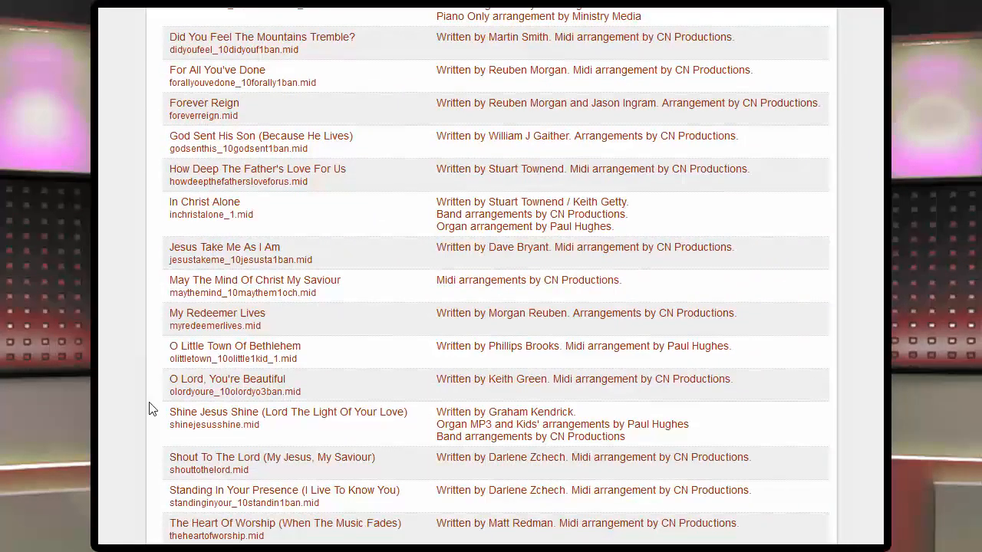
mouse_move(194, 267)
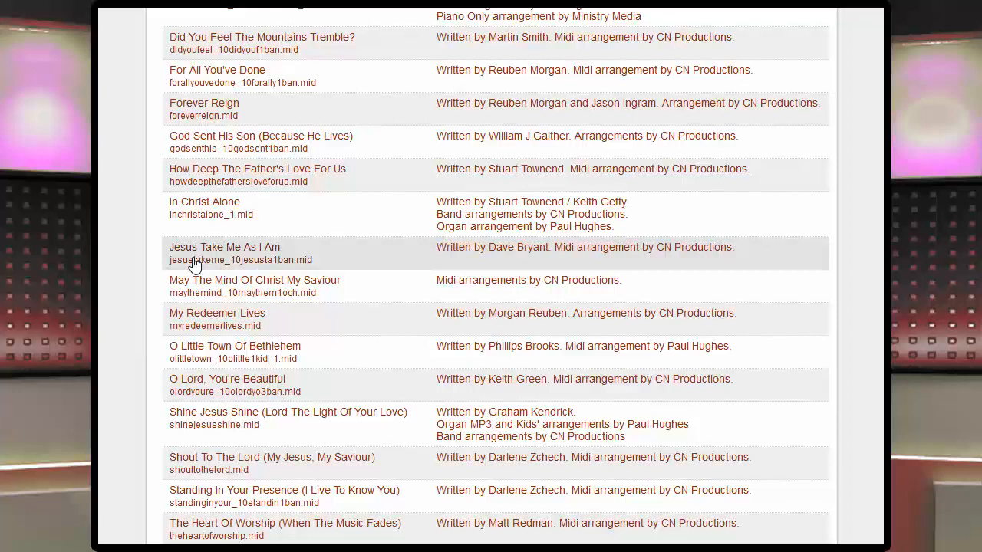
Step: Open Jesus Take Me As I Am's customization page and scroll to the Instruments table
click(225, 247)
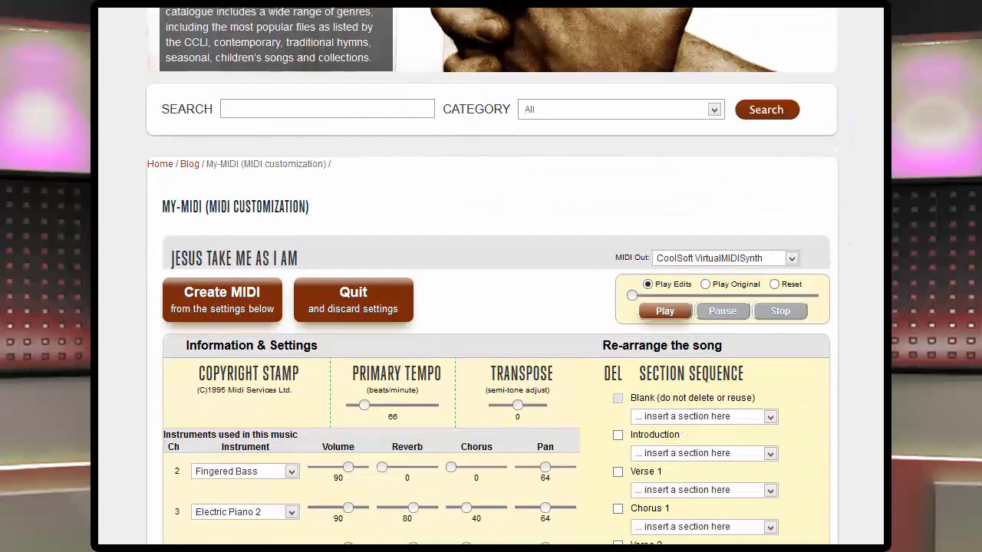
scroll(down, 3)
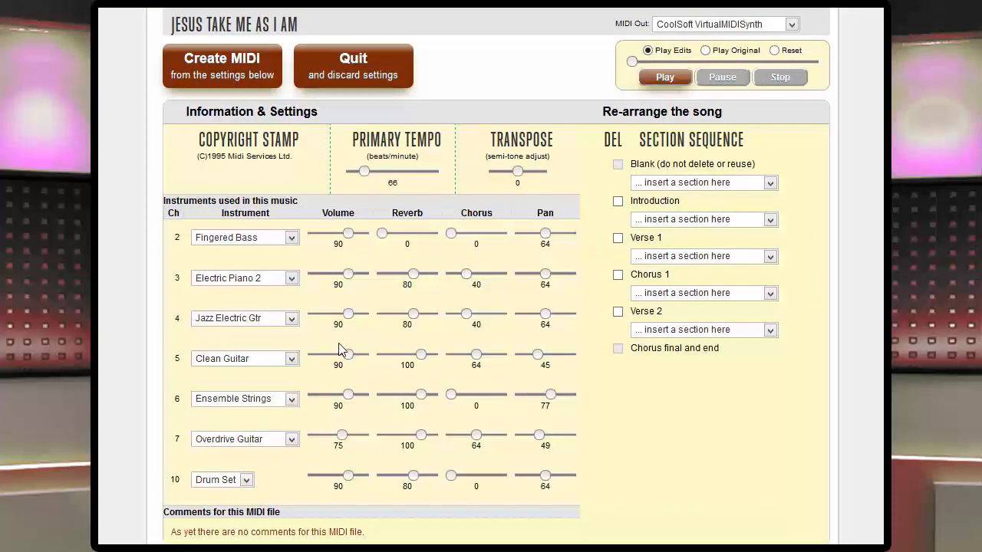
mouse_move(253, 415)
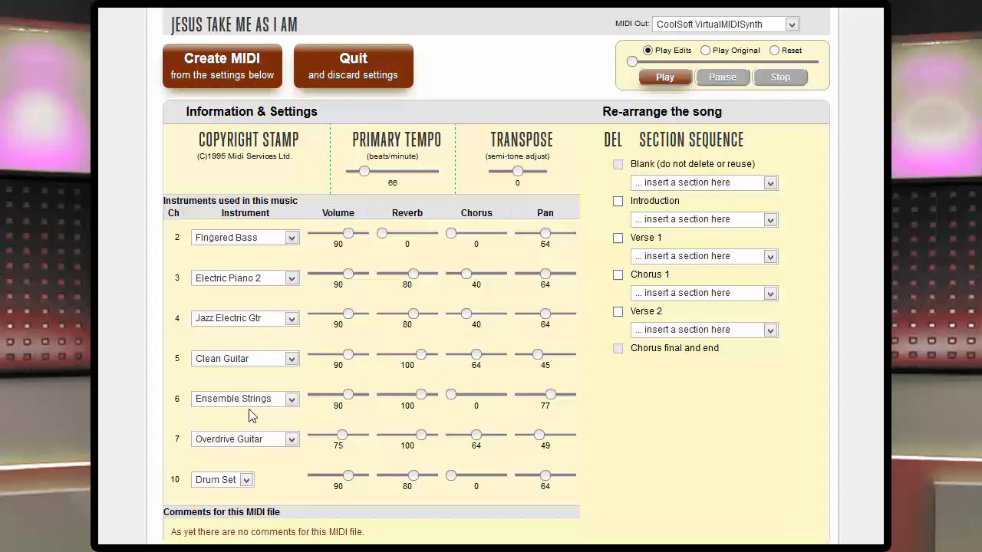
mouse_move(258, 499)
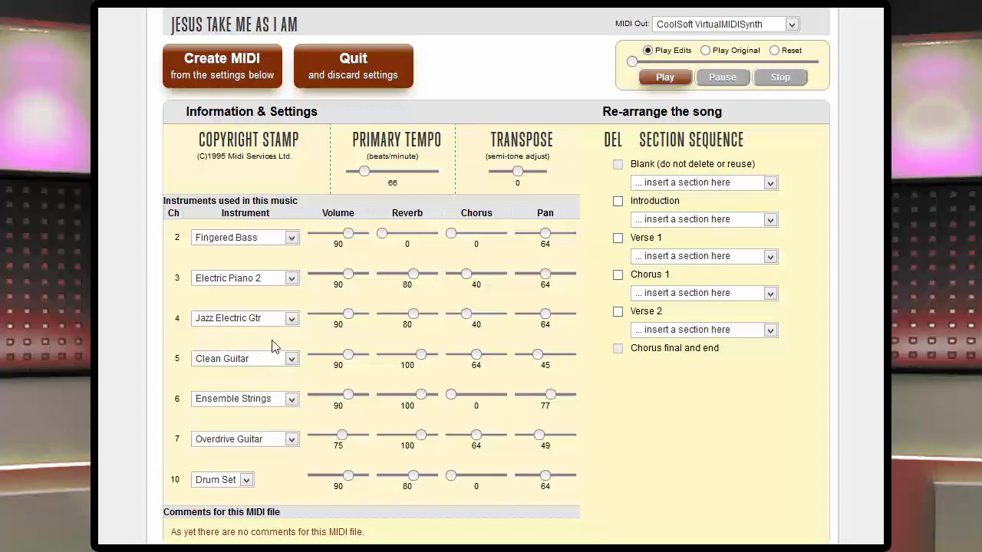
mouse_move(188, 492)
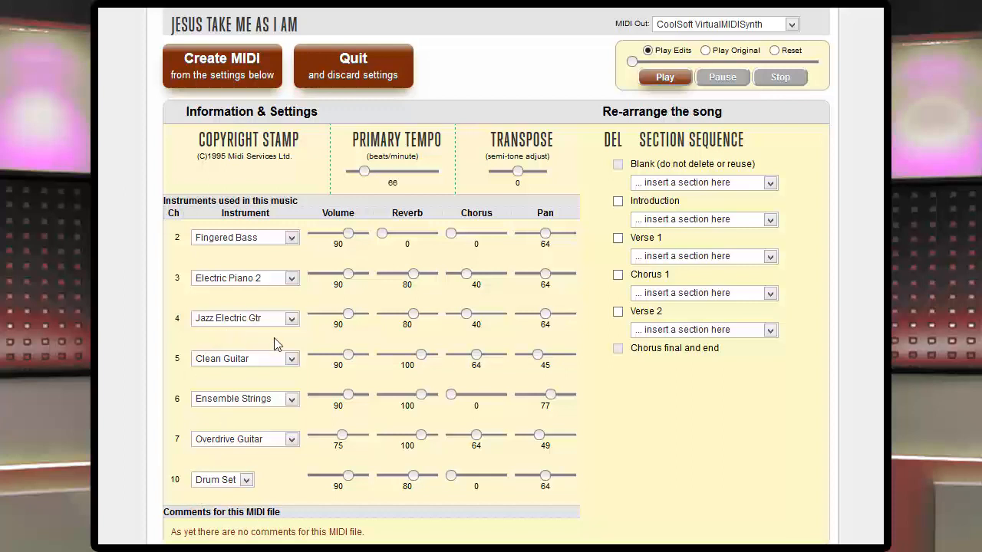
click(664, 77)
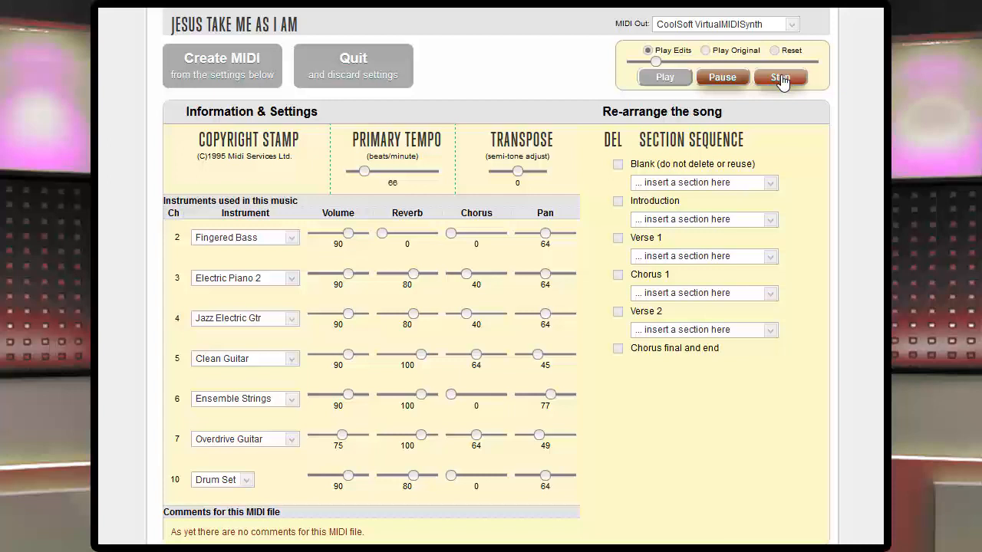
click(781, 77)
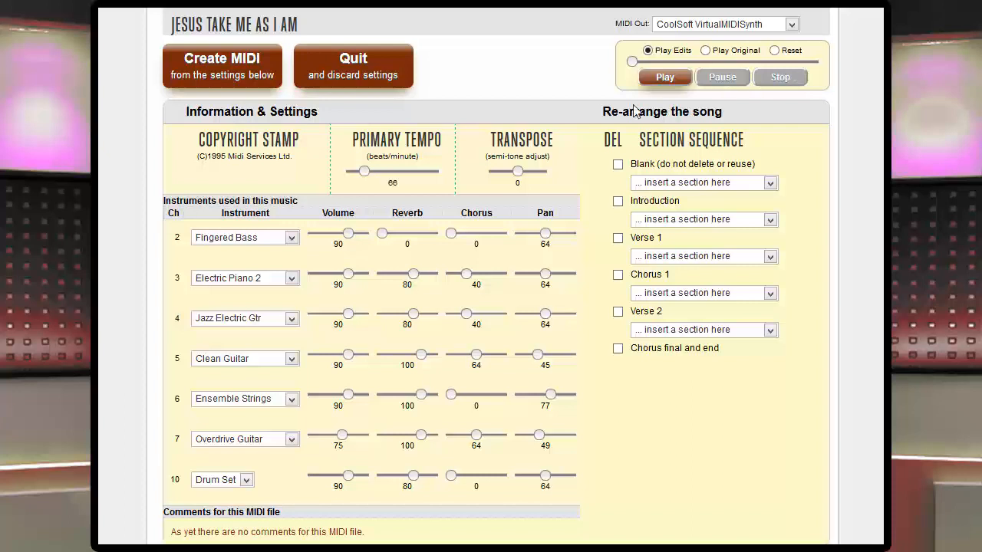
mouse_move(286, 339)
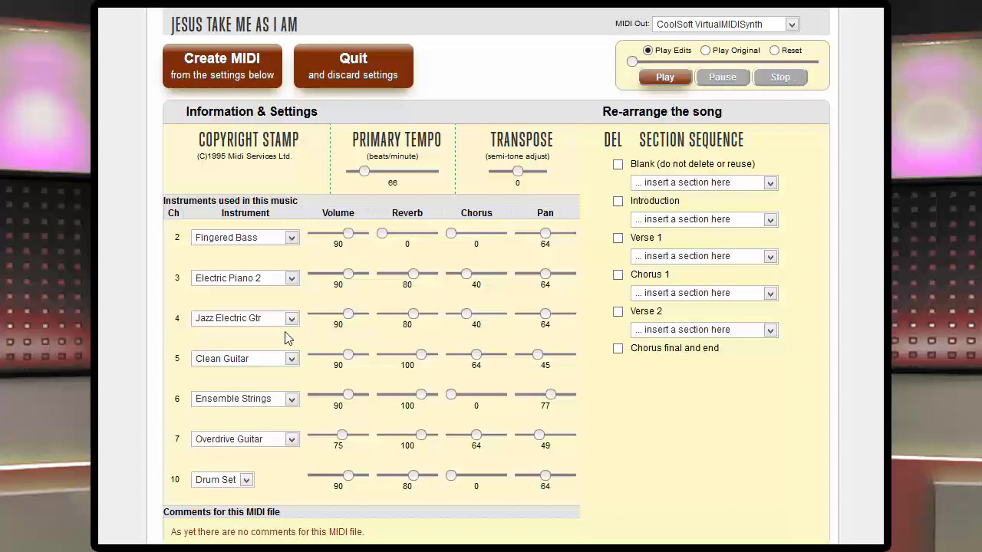
Step: Switch channel 4 from Jazz Electric Gtr to Flute and play the preview
click(291, 317)
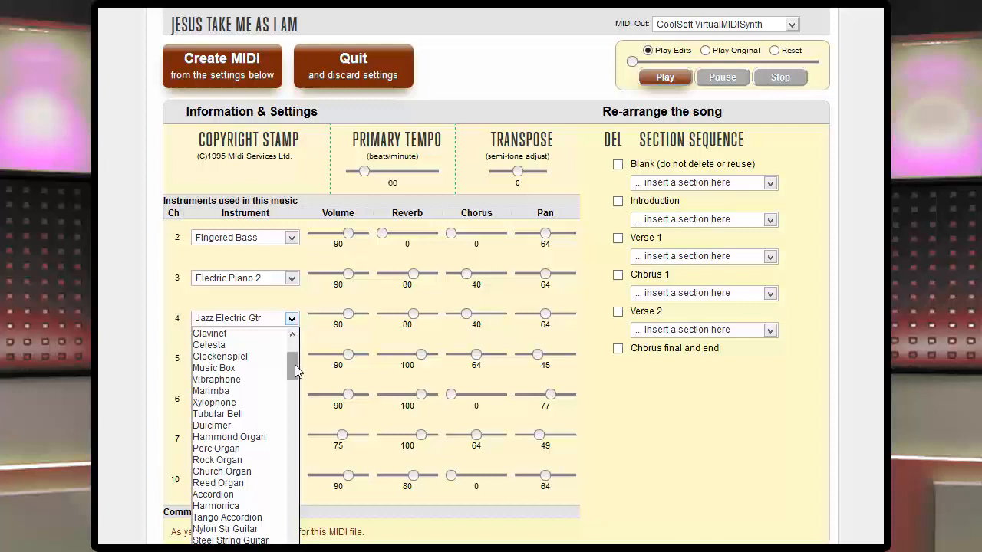
scroll(down, 3)
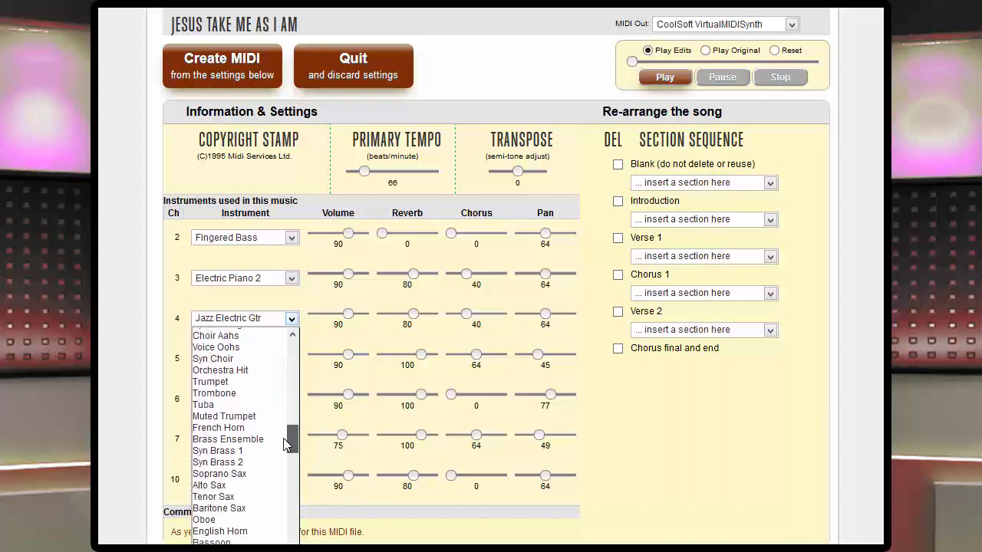
scroll(down, 3)
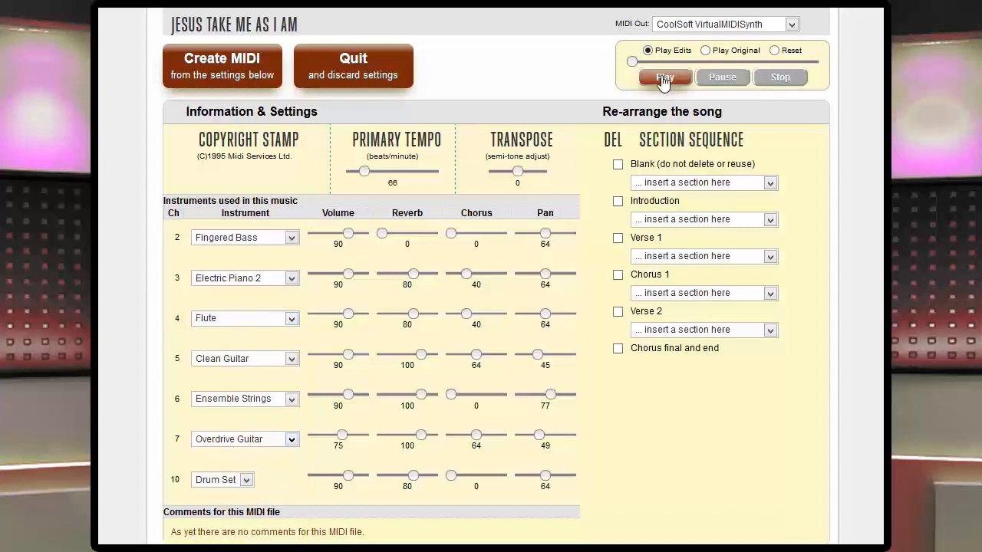
click(665, 76)
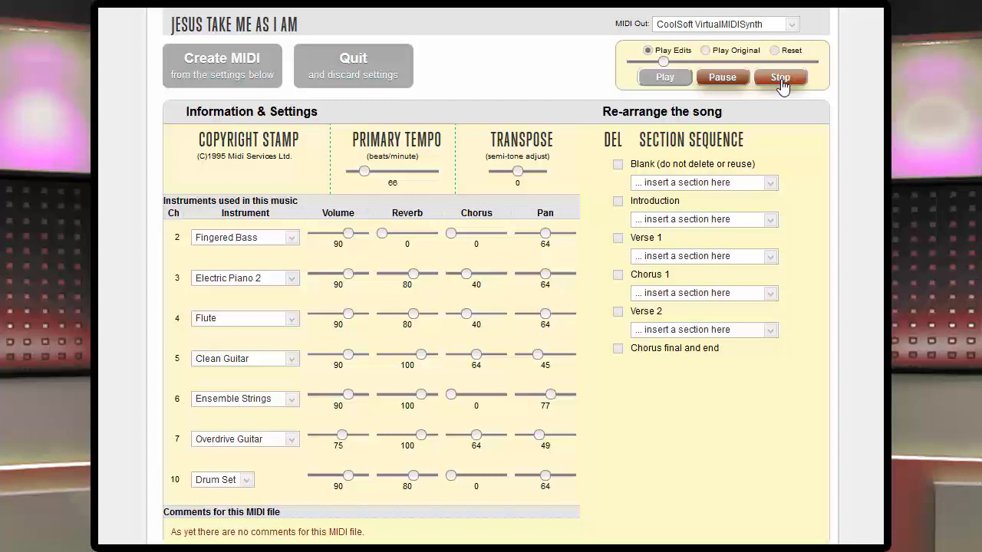
Step: Stop the flute preview, set channel 4 to Piano, then preview and stop
click(780, 77)
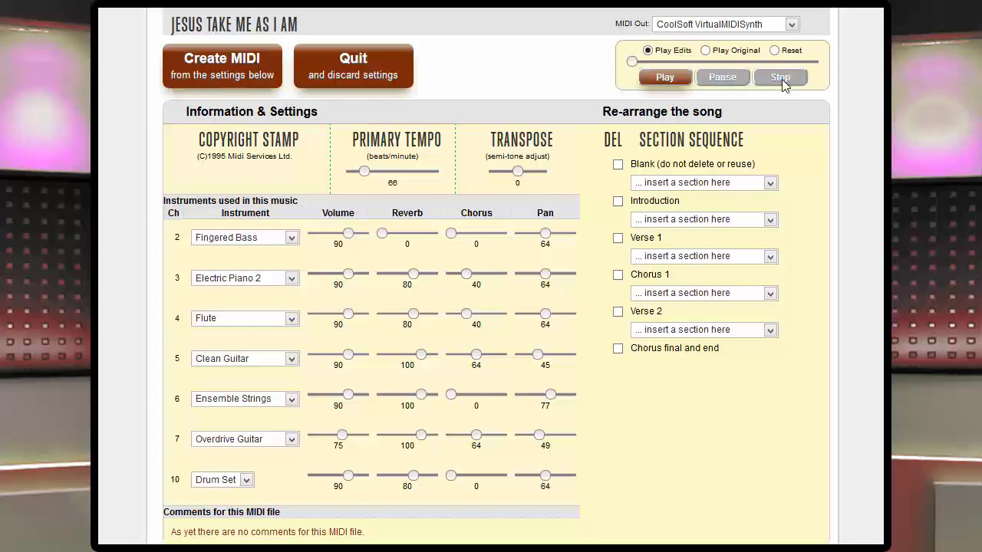
click(779, 77)
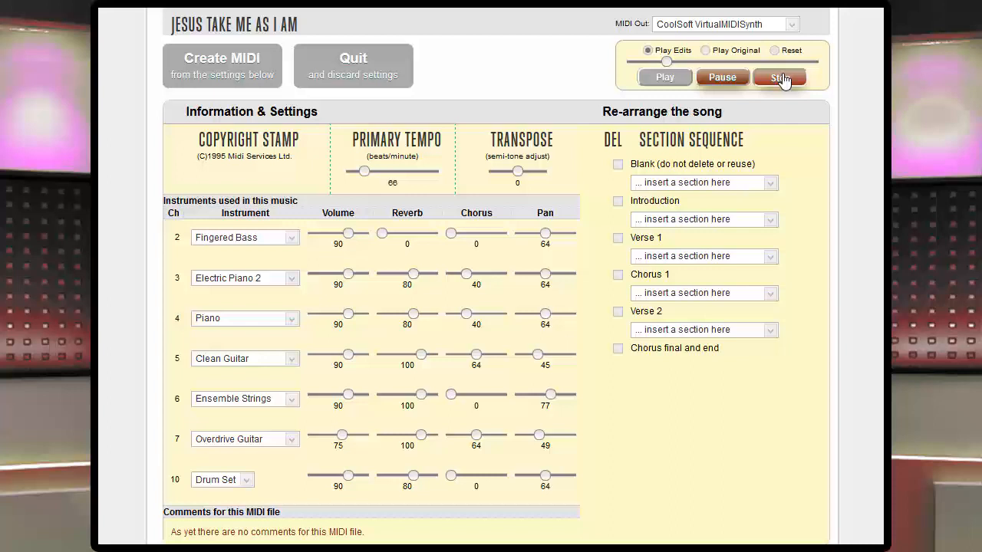
click(780, 77)
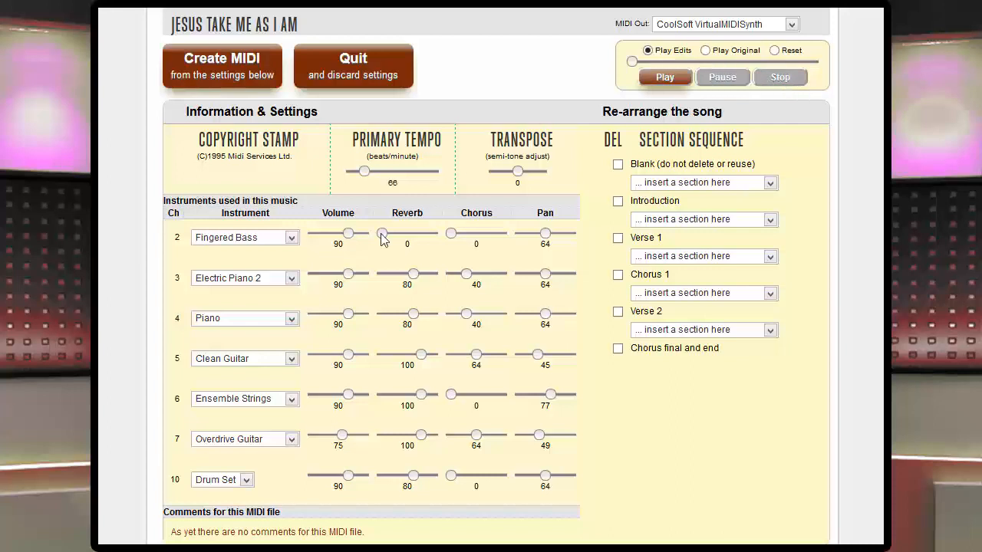
Step: Raise channel 4 volume, reverb and chorus to 127 and play the preview
drag(348, 314, 364, 314)
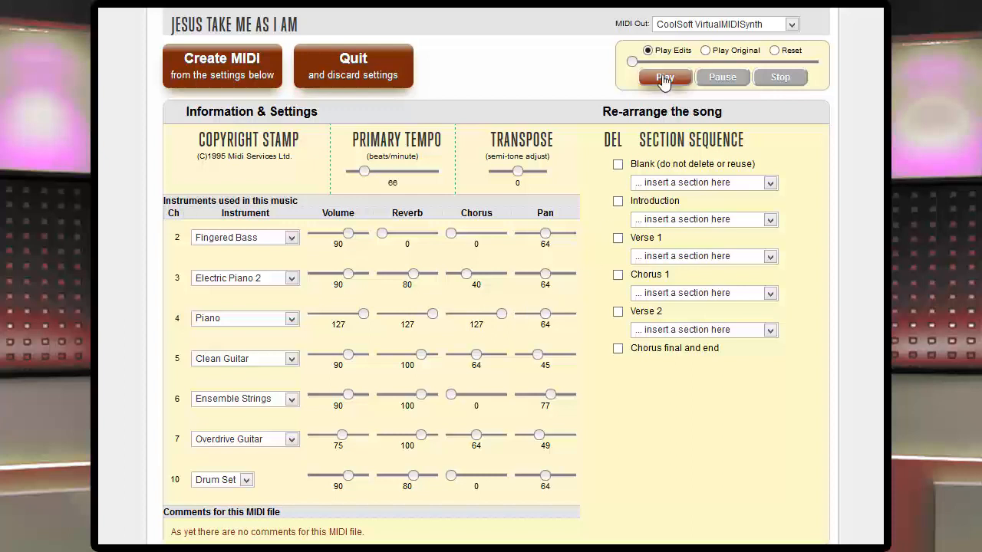
click(664, 77)
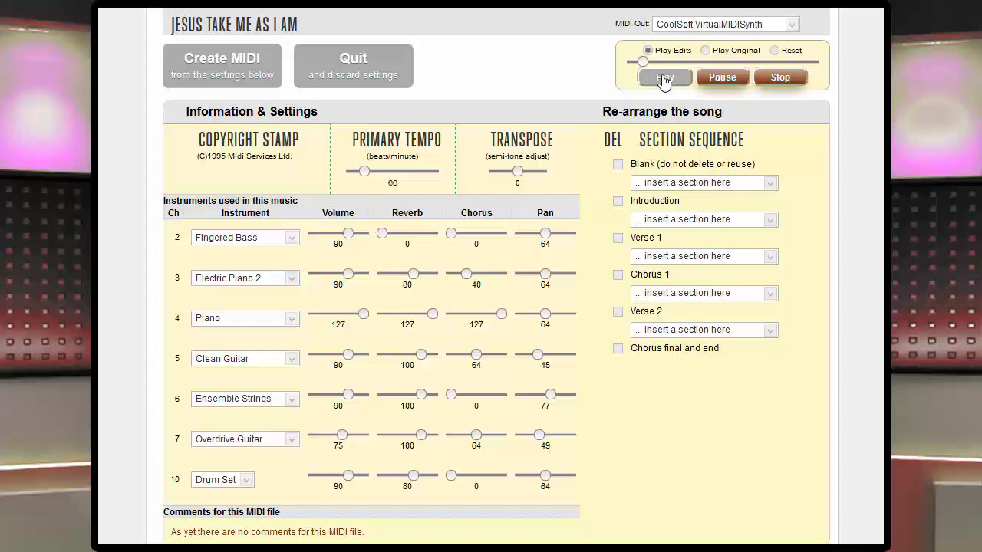
click(780, 77)
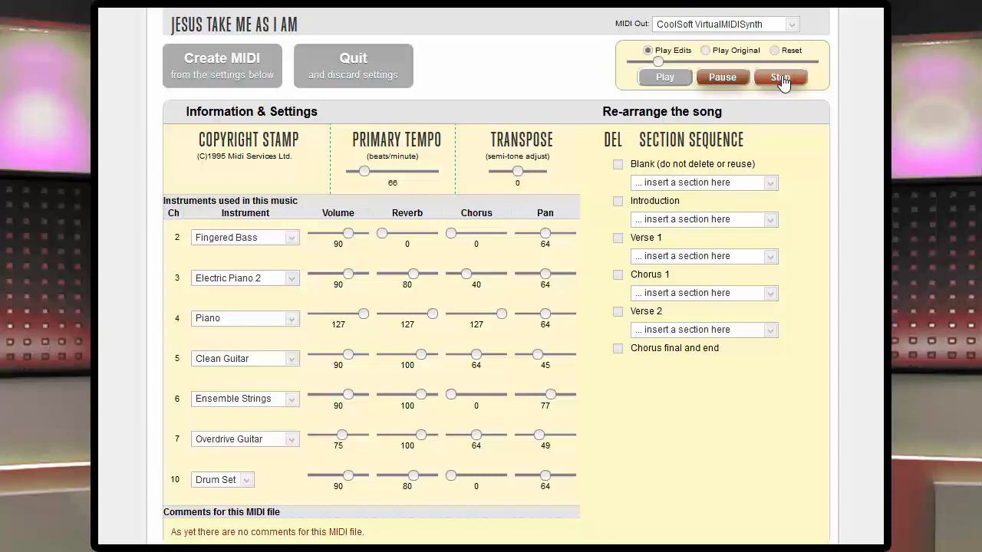
Step: Stop the boosted piano preview
click(780, 76)
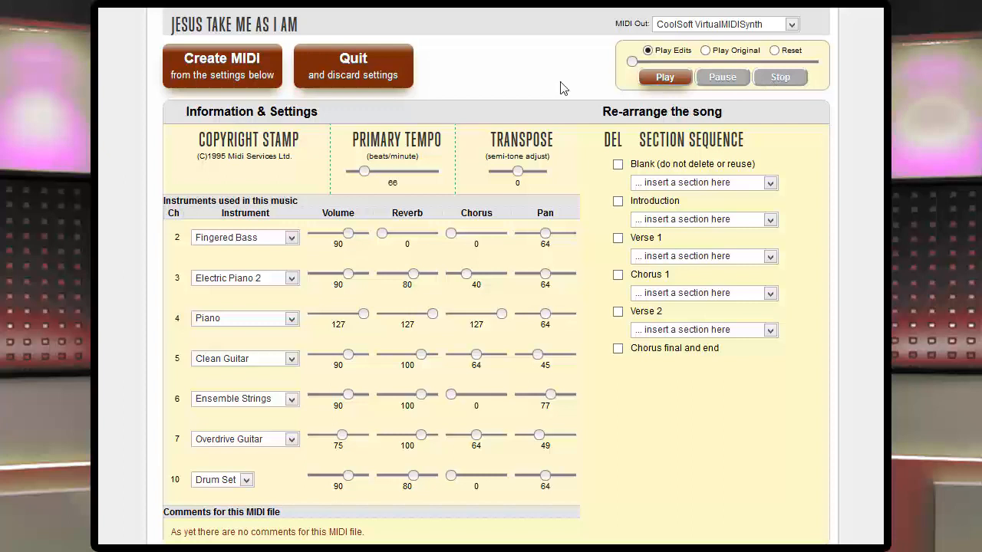
mouse_move(227, 79)
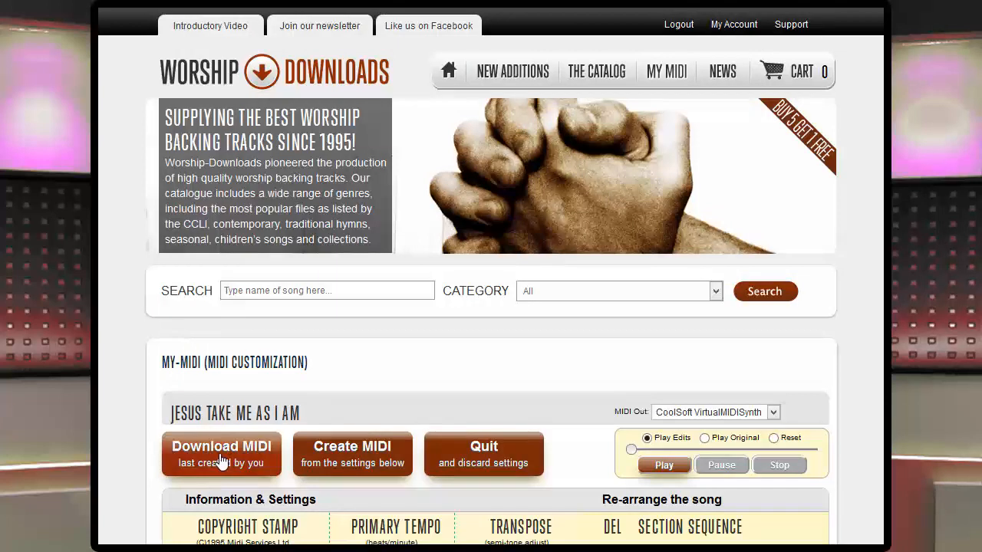
Step: Download the custom MIDI 419967354.mid, bringing up the open-or-save prompt
click(221, 453)
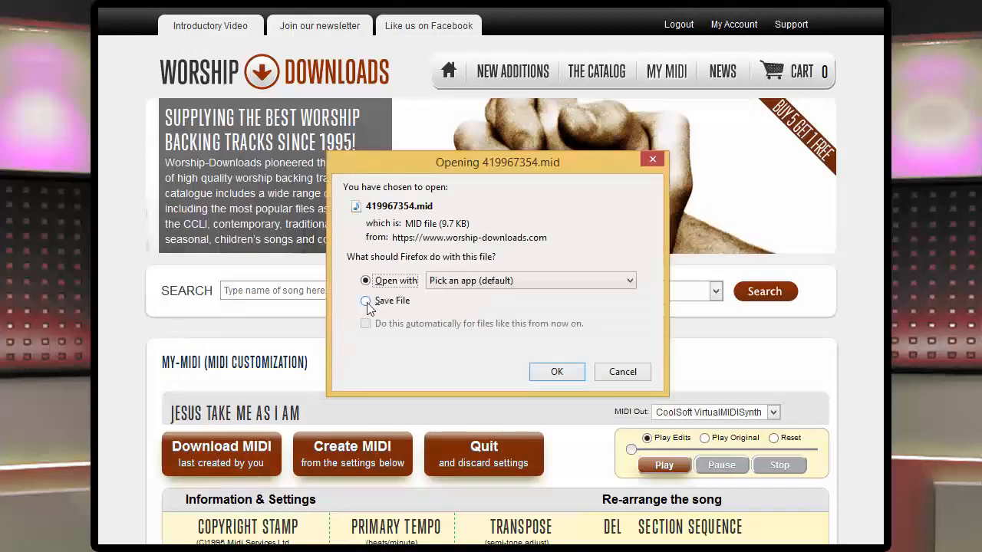